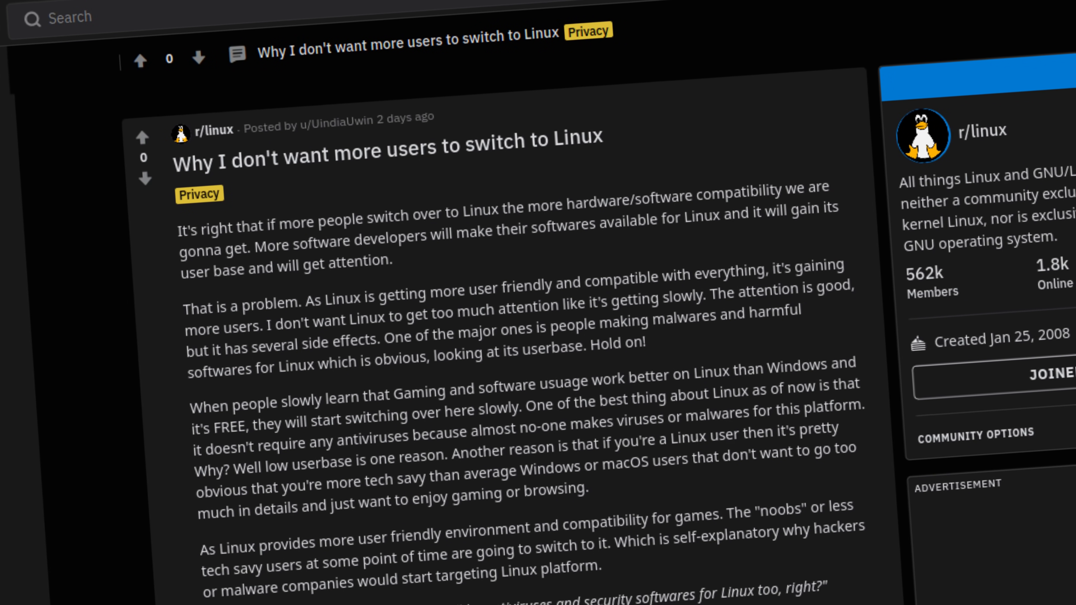
scroll("up", 3)
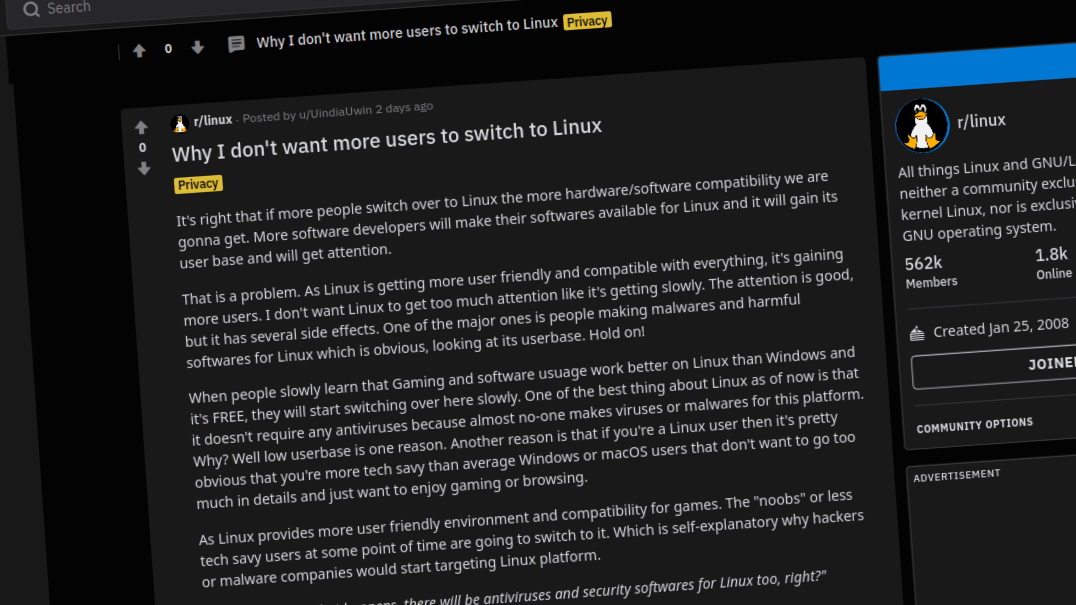
scroll("down", 3)
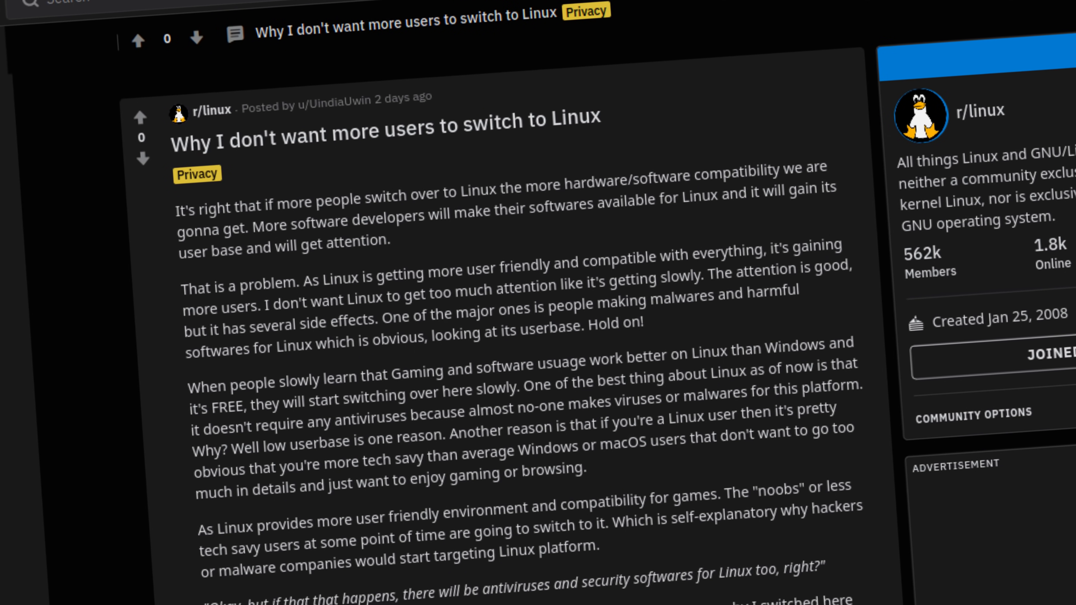
scroll("up", 3)
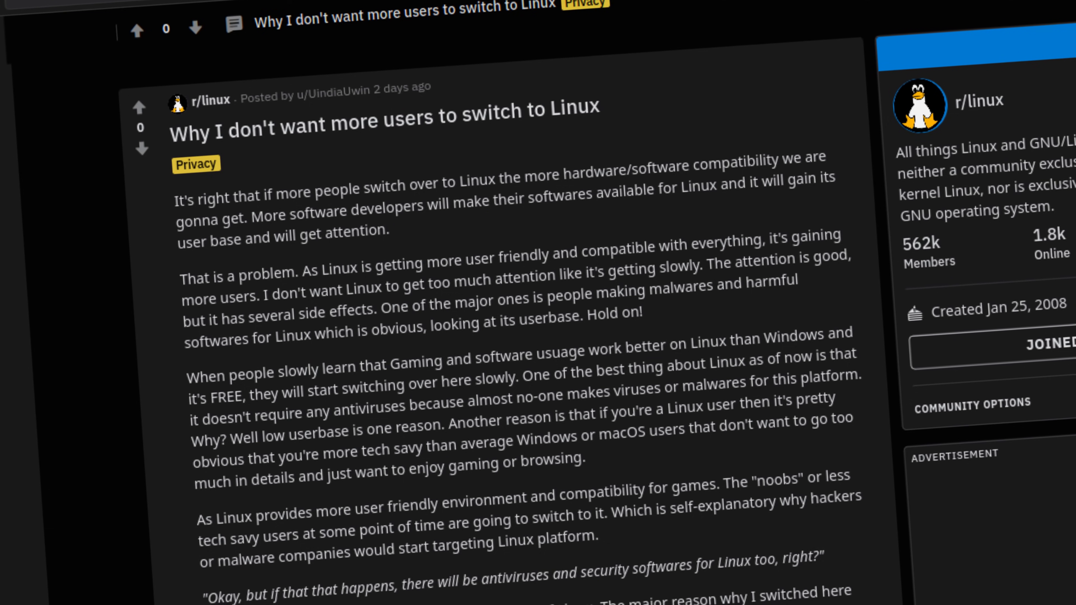
scroll("down", 3)
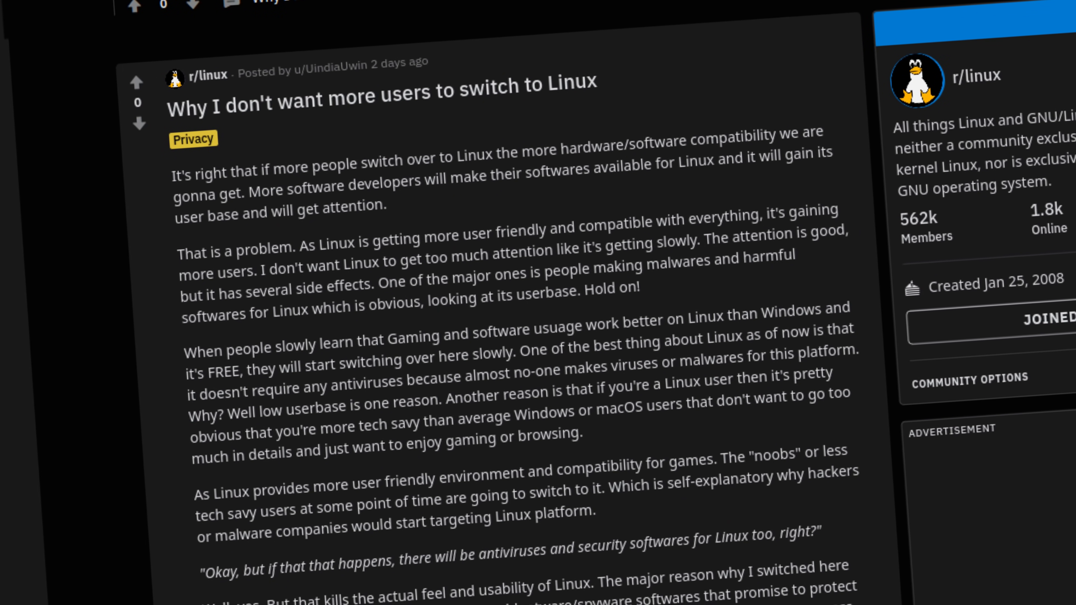
scroll("up", 3)
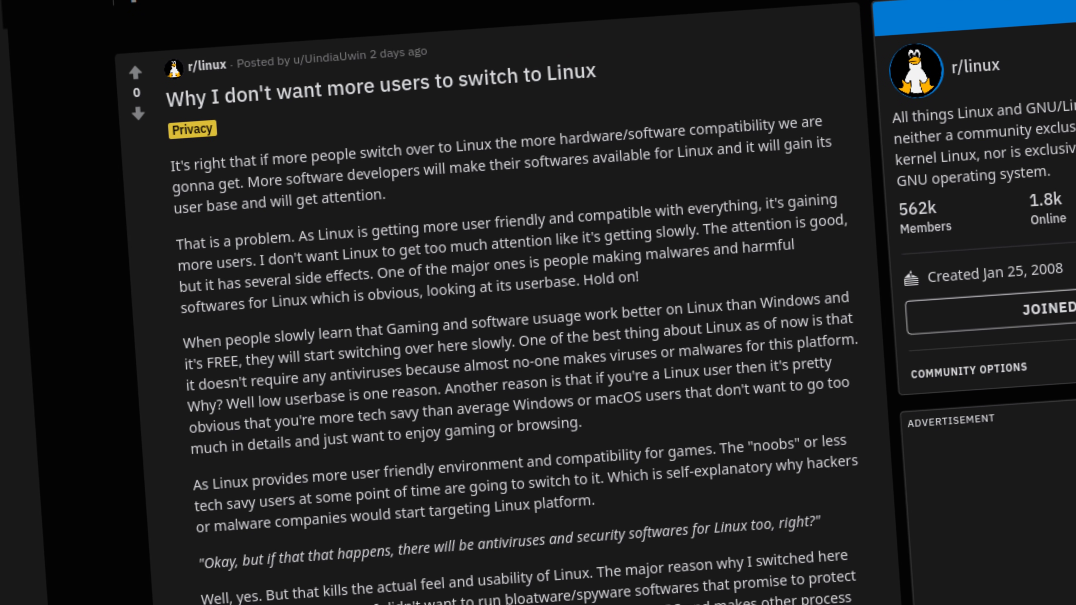
scroll("down", 3)
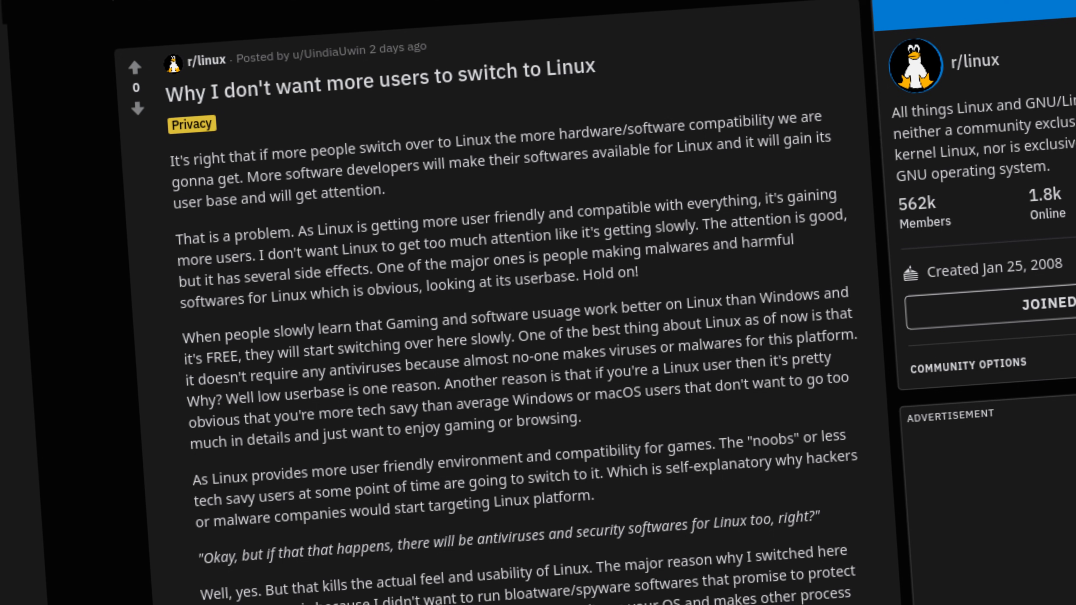